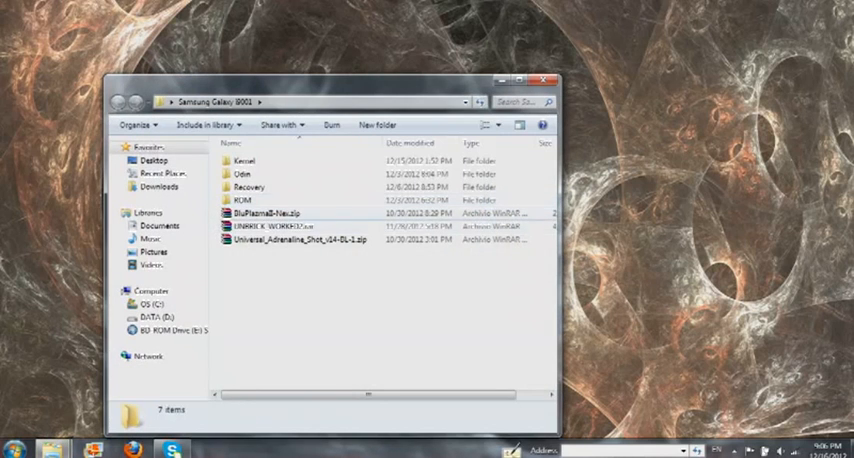
- Navigate into Android 4.2 and then the MIUI folder containing the ROM zip
{"action": "double_click", "coordinate": [244, 204]}
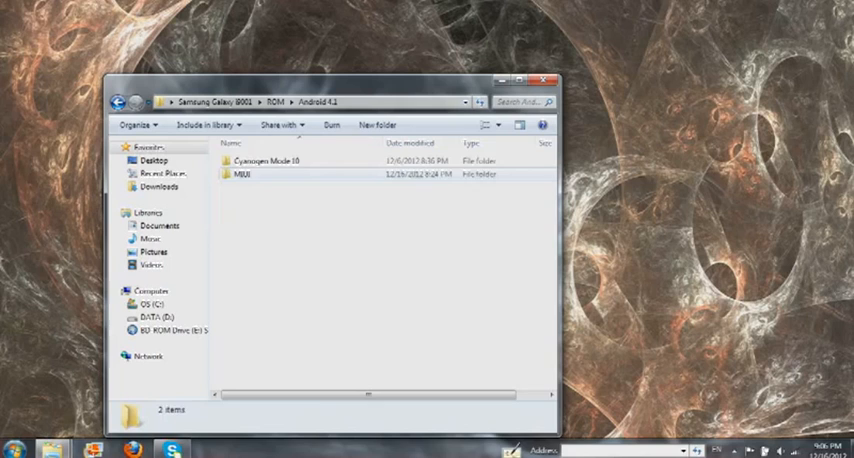
{"action": "double_click", "coordinate": [240, 174]}
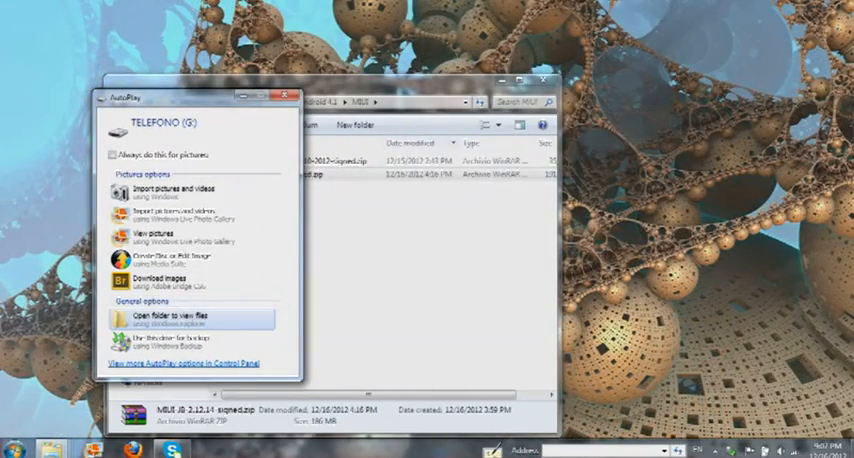
- Copy the MIUI ROM zip into the phone's internal storage via AutoPlay, then close the phone window
{"action": "left_click", "coordinate": [168, 316]}
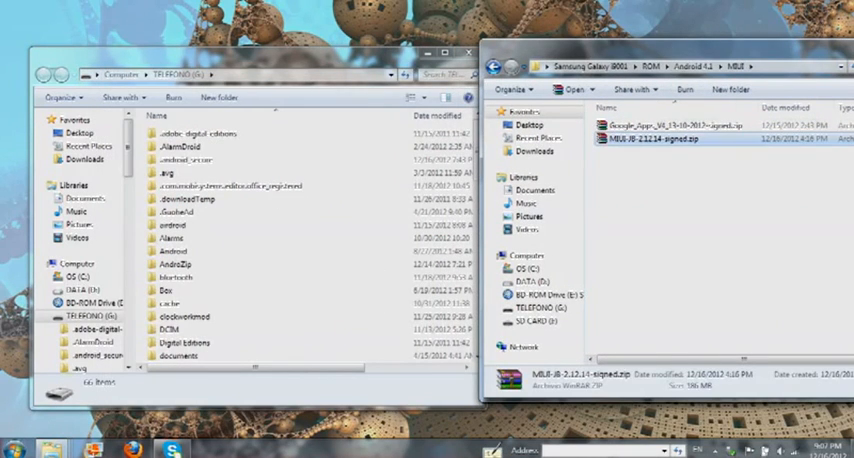
{"action": "scroll", "scroll_direction": "down", "scroll_amount": 3}
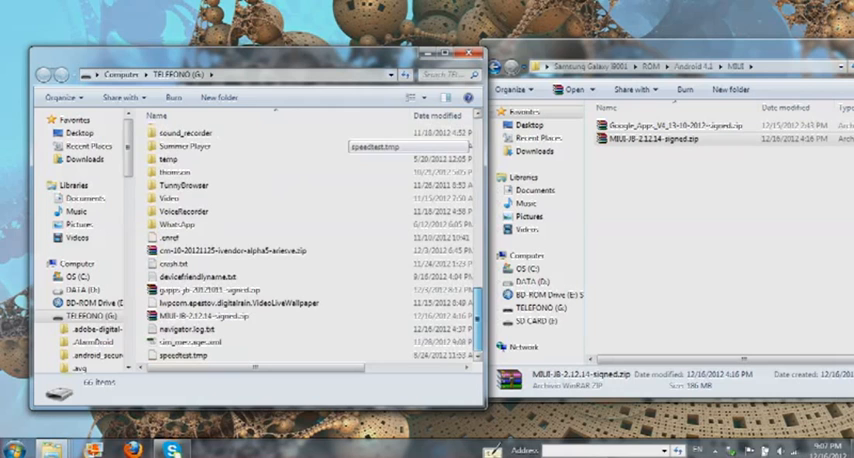
{"action": "left_click", "coordinate": [216, 316]}
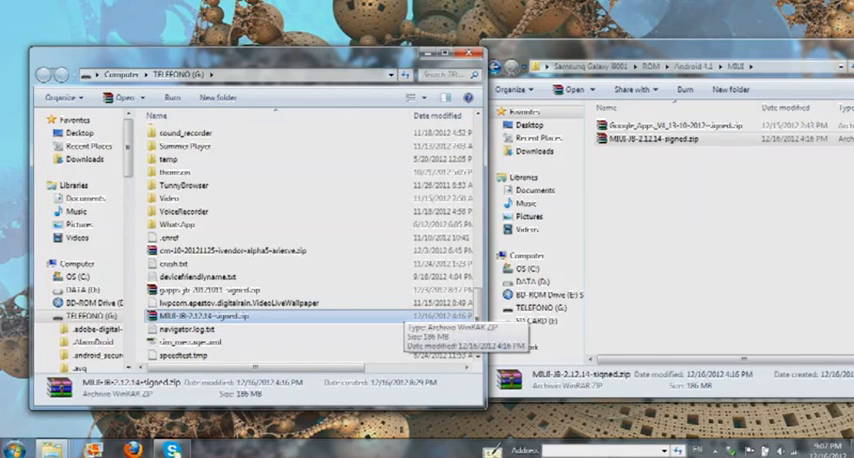
{"action": "left_click", "coordinate": [480, 52]}
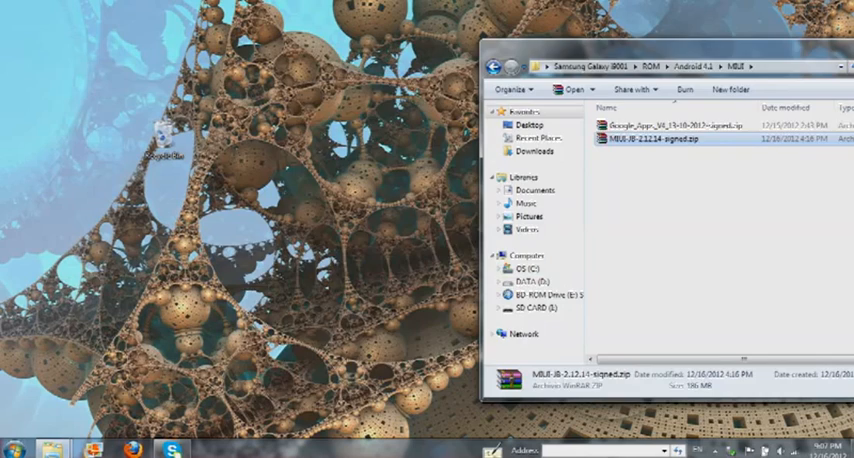